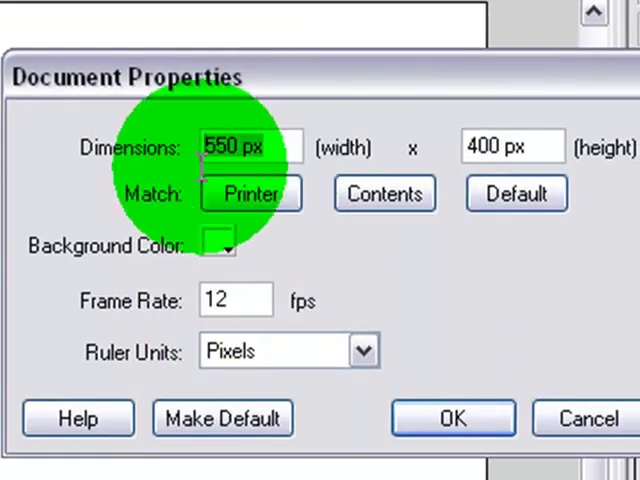
Set the document size to 48 by 48 pixels at 1 fps
{"action": "type", "text": "48"}
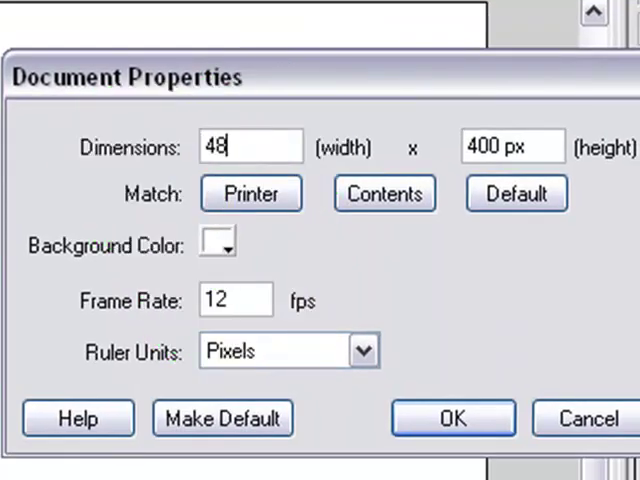
{"action": "left_click", "coordinate": [512, 145]}
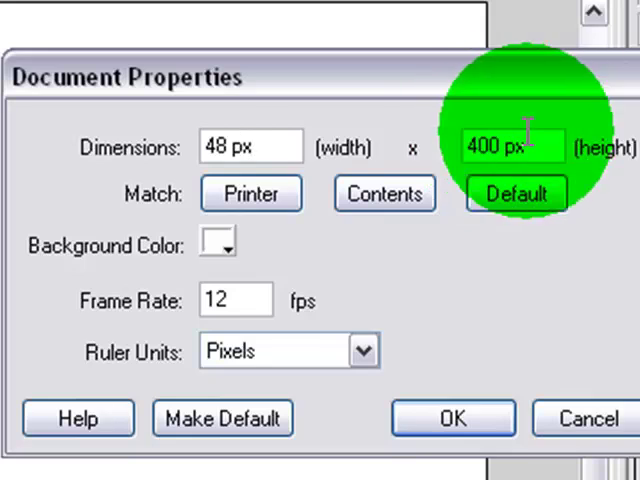
{"action": "type", "text": "8"}
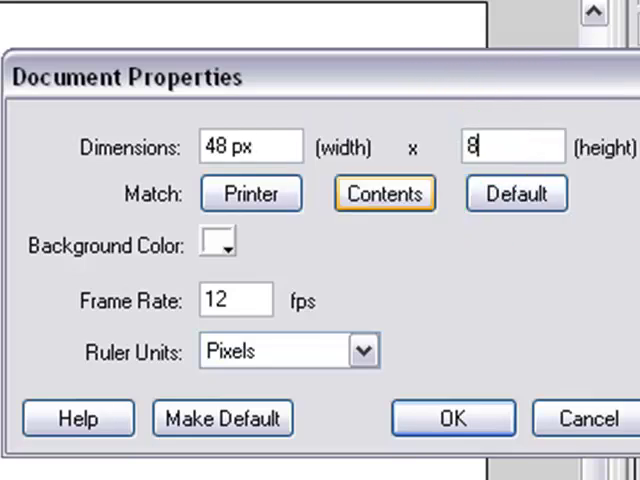
{"action": "left_click", "coordinate": [384, 193]}
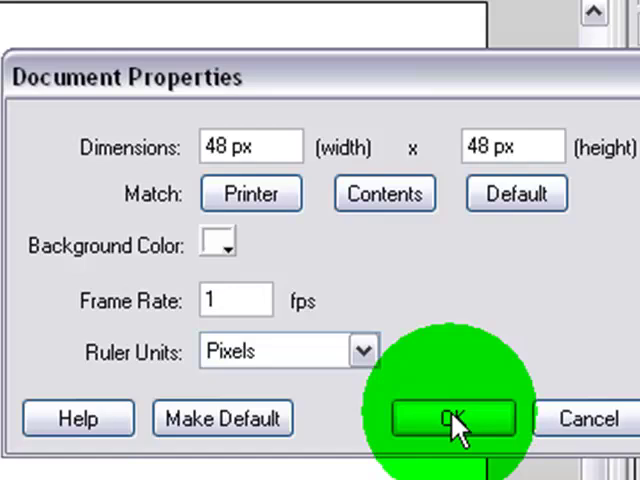
{"action": "left_click", "coordinate": [451, 418]}
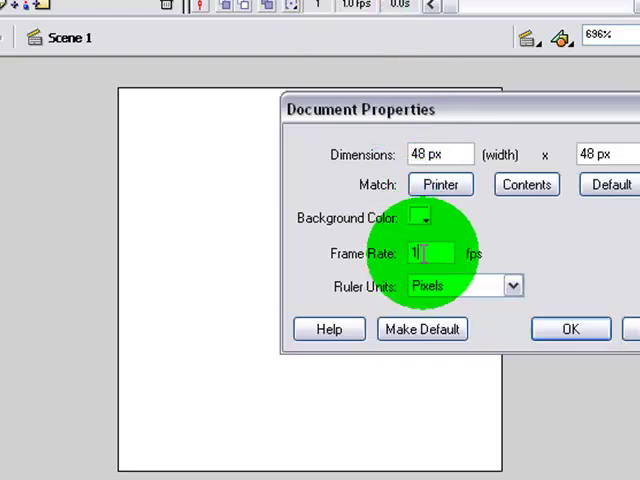
Edit the frame rate field of the 48 × 48 document again
{"action": "left_click", "coordinate": [569, 329]}
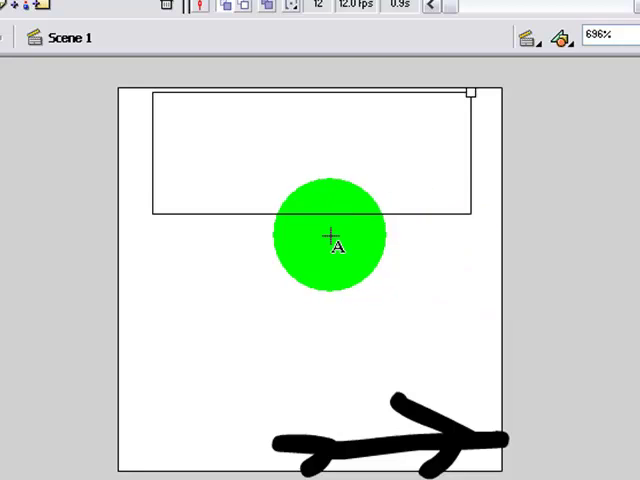
Write the red text 'FAIL.' for the 29-frame, 12 fps animation
{"action": "type", "text": "FAIL."}
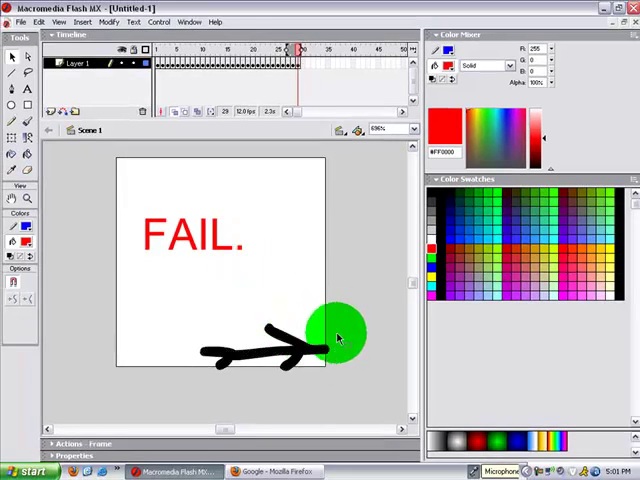
{"action": "left_click", "coordinate": [25, 22]}
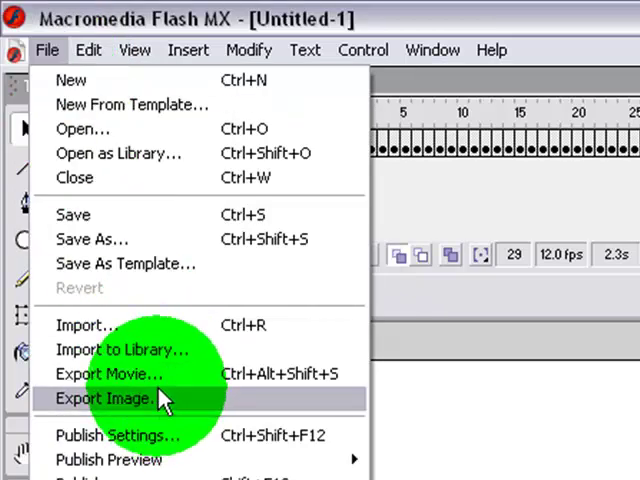
Export the movie as an Animated GIF named 'exam…'
{"action": "left_click", "coordinate": [109, 373]}
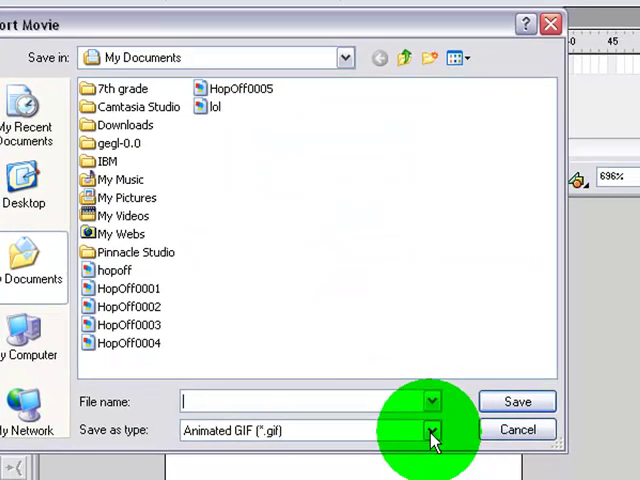
{"action": "left_click", "coordinate": [431, 430]}
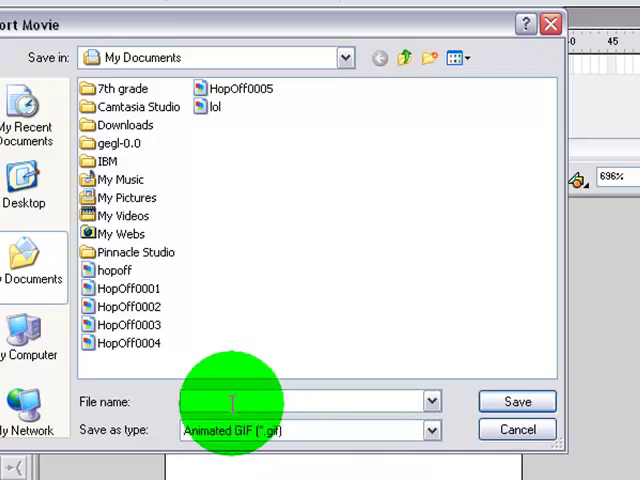
{"action": "type", "text": "exam"}
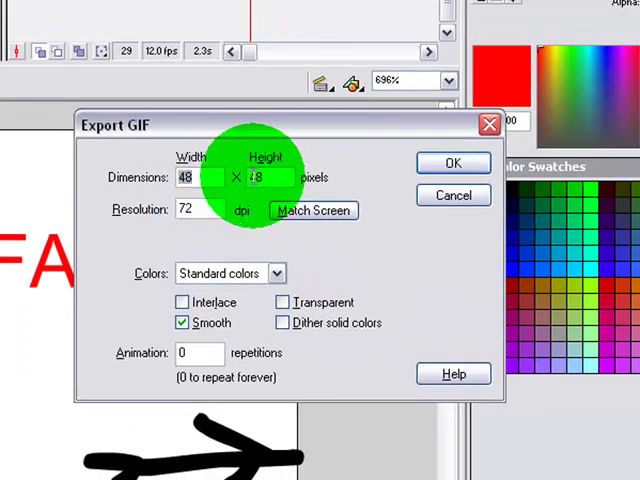
{"action": "mouse_move", "coordinate": [435, 374]}
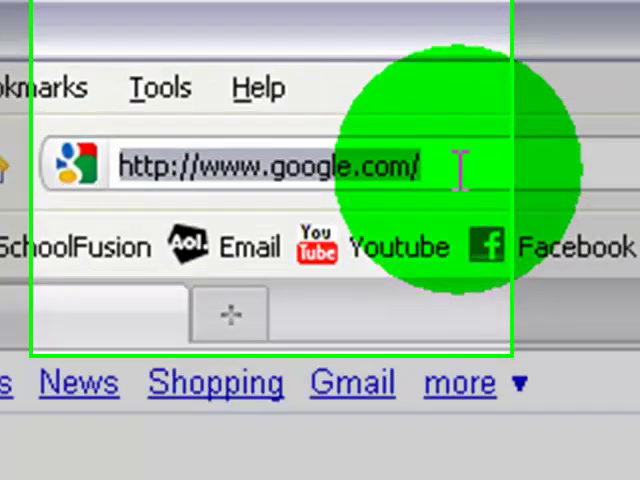
Fill the submit form: title 'Example', description 'example', tags 'jgtuts'
{"action": "type", "text": "iconator"}
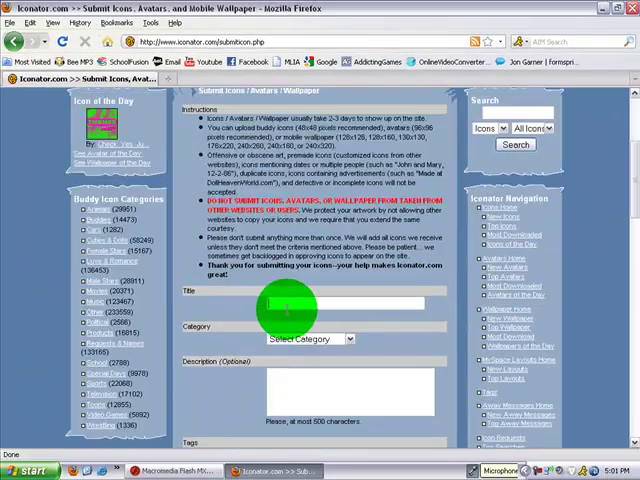
{"action": "type", "text": "Example"}
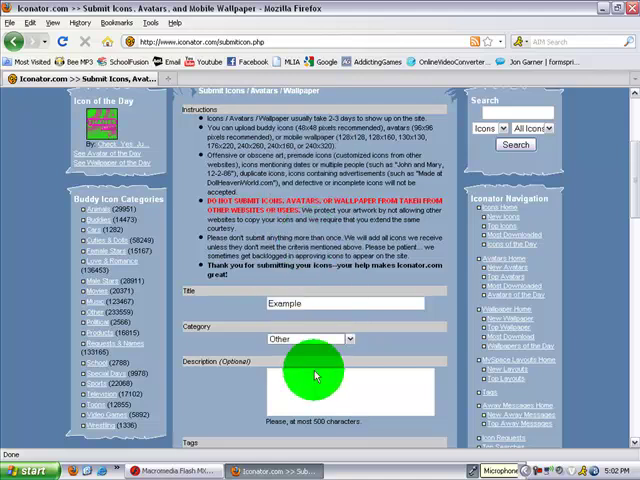
{"action": "scroll", "scroll_direction": "down", "scroll_amount": 3}
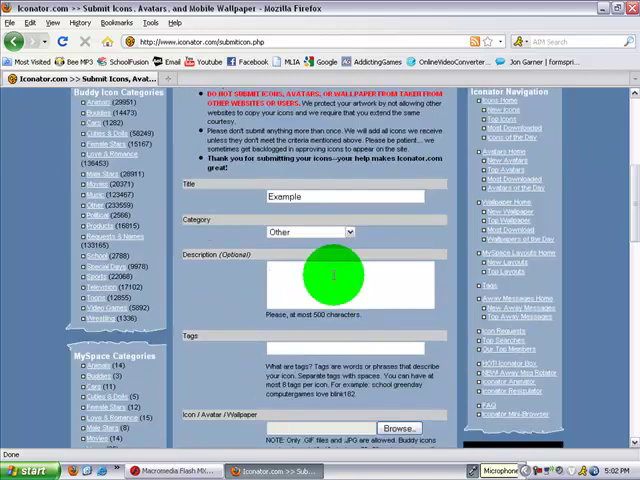
{"action": "type", "text": "example"}
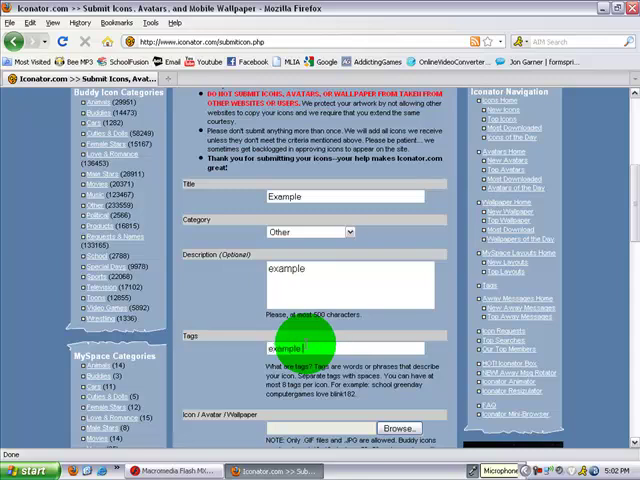
{"action": "type", "text": "jgtuts"}
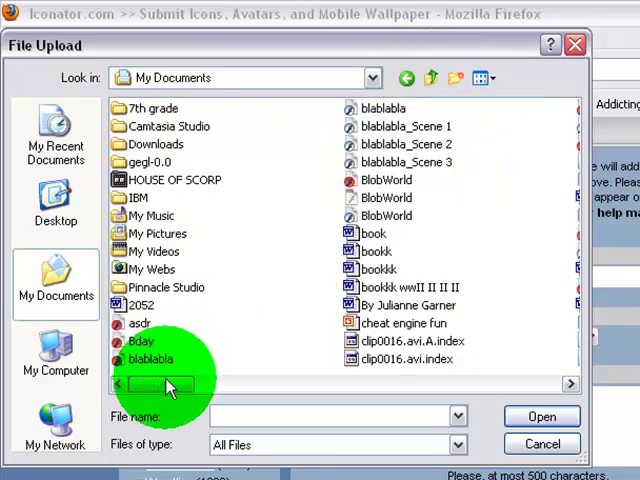
Attach the exported example GIF file and scroll through the form
{"action": "left_click_drag", "start_coordinate": [165, 384], "coordinate": [235, 384]}
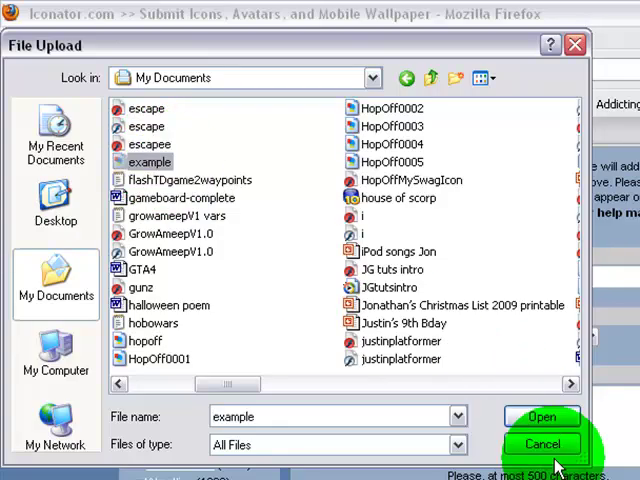
{"action": "left_click", "coordinate": [542, 444]}
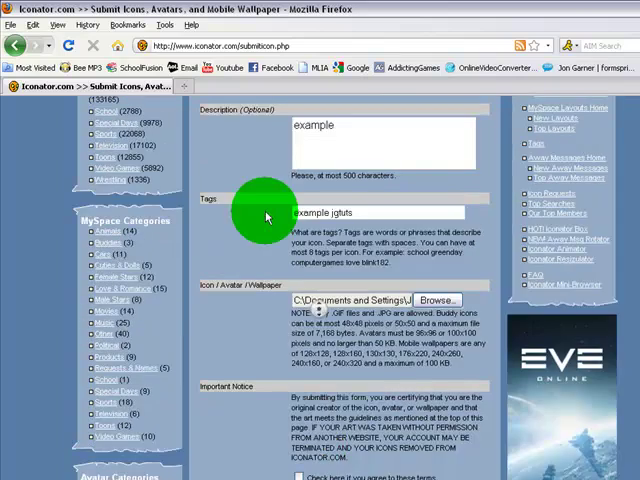
{"action": "scroll", "scroll_direction": "down", "scroll_amount": 3}
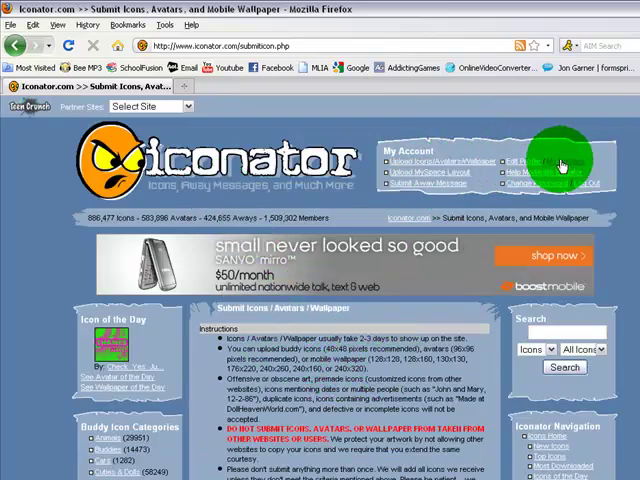
View My Uploads, showing 'Hop Off My Swag!' in moderation, then return to Flash
{"action": "left_click", "coordinate": [563, 172]}
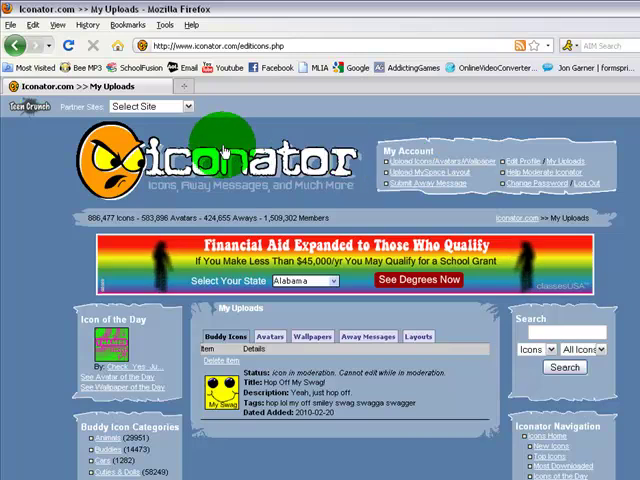
{"action": "left_click", "coordinate": [200, 170]}
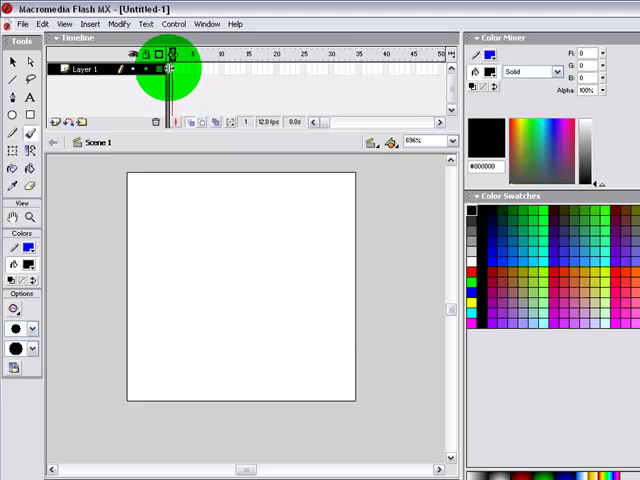
Apply a frame command from the timeline context menu in the new document
{"action": "right_click", "coordinate": [175, 68]}
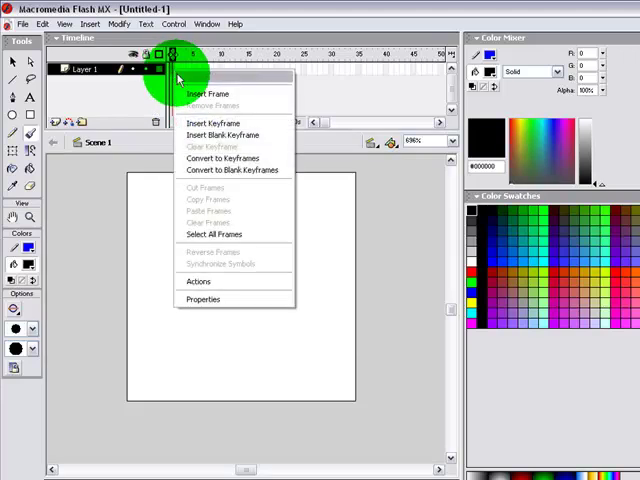
{"action": "left_click", "coordinate": [214, 123]}
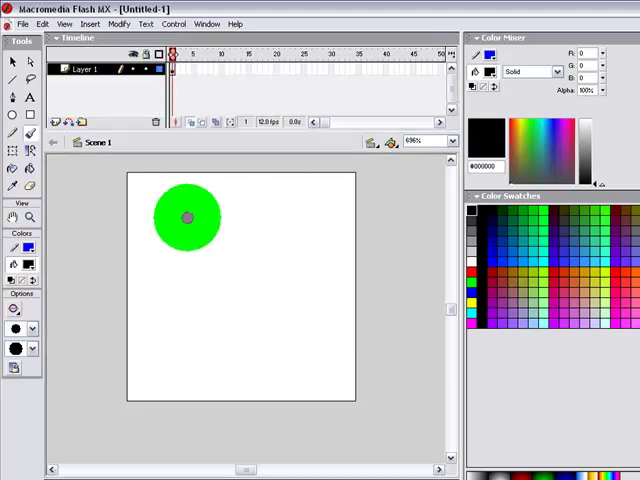
{"action": "left_click_drag", "start_coordinate": [187, 218], "coordinate": [146, 198]}
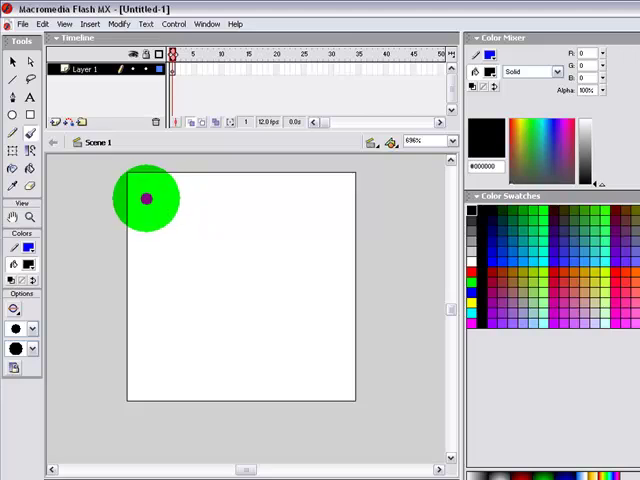